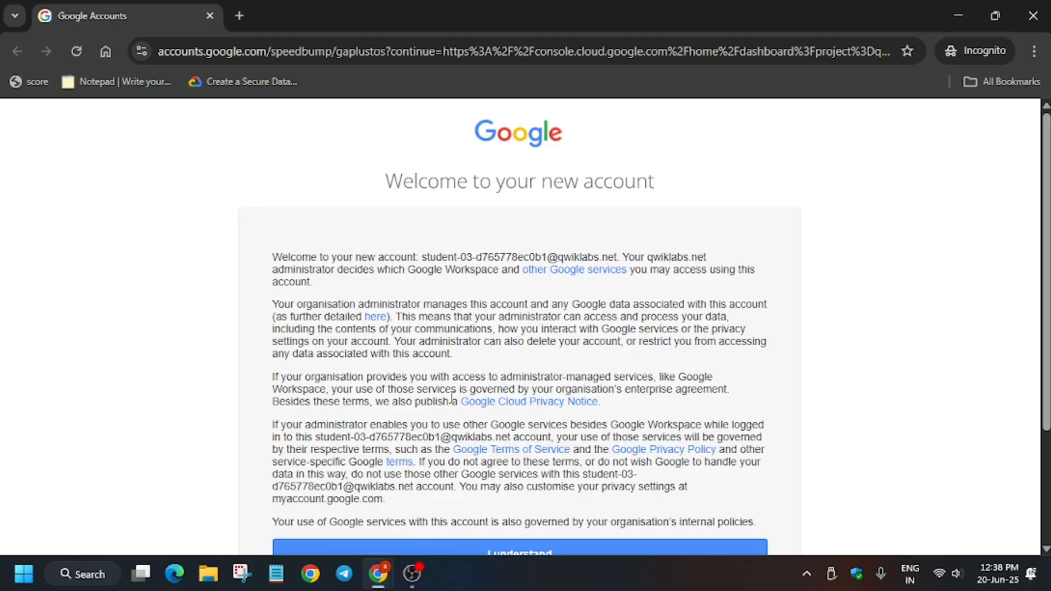
Scroll through and accept the new account's welcome notice to reach the Cloud Console dashboard.
scroll("down", 3)
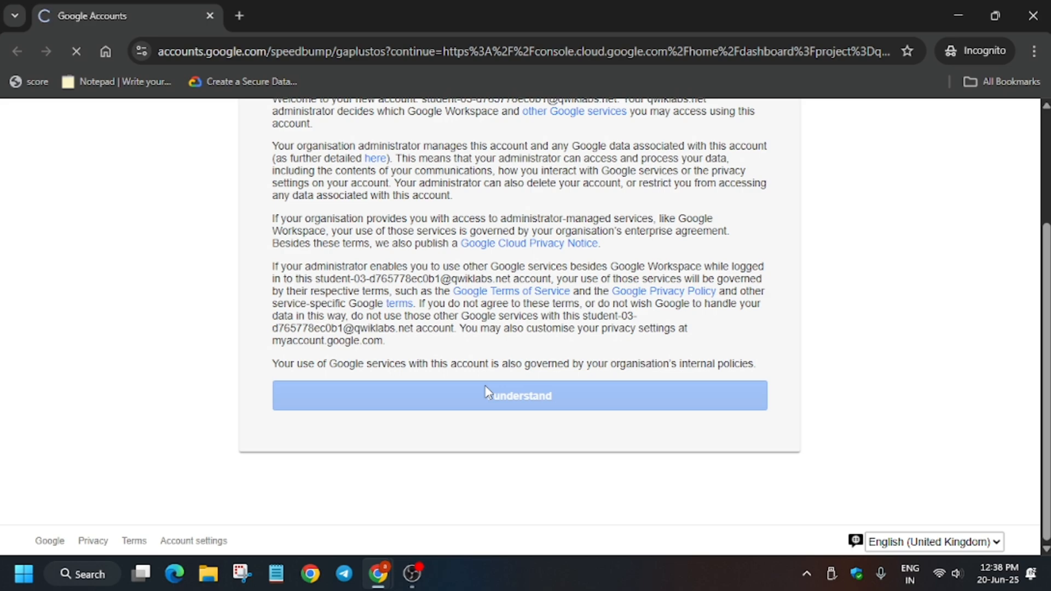
left_click(518, 395)
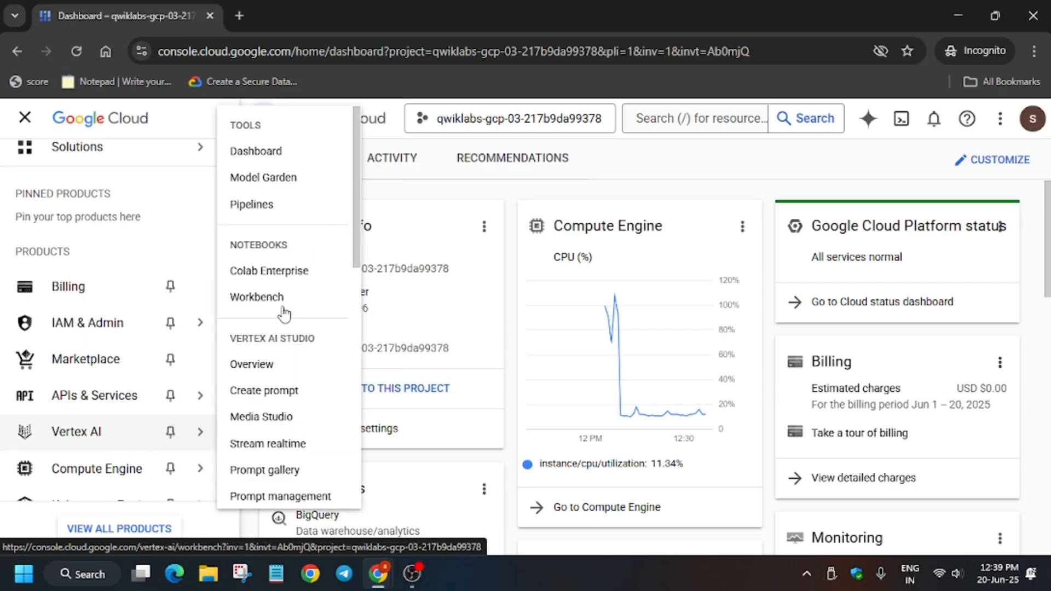
Go to Vertex AI Workbench to list the vertex-ai-jupyterlab instance.
left_click(256, 297)
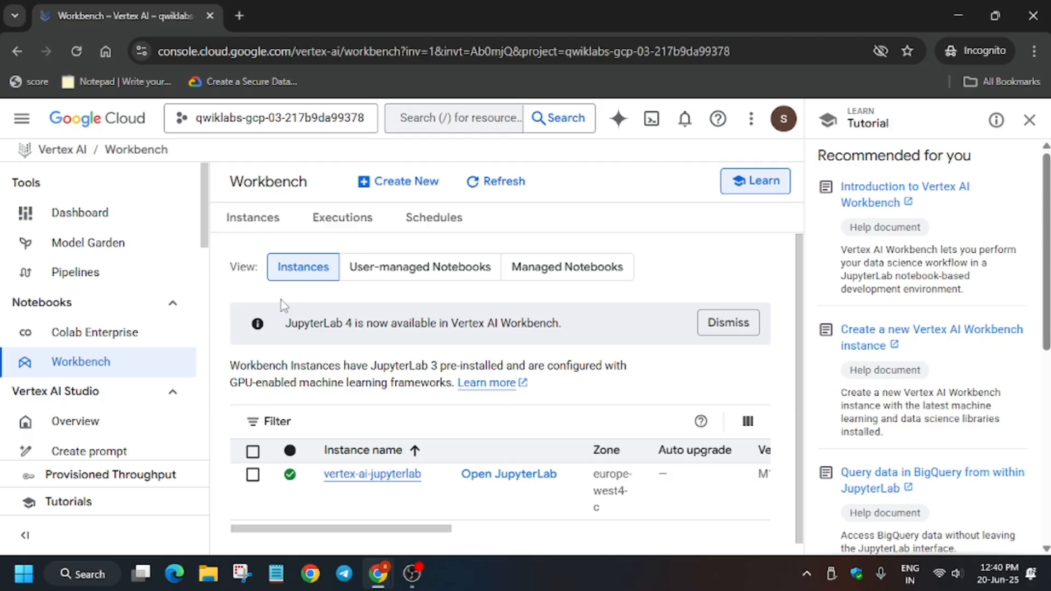
mouse_move(508, 474)
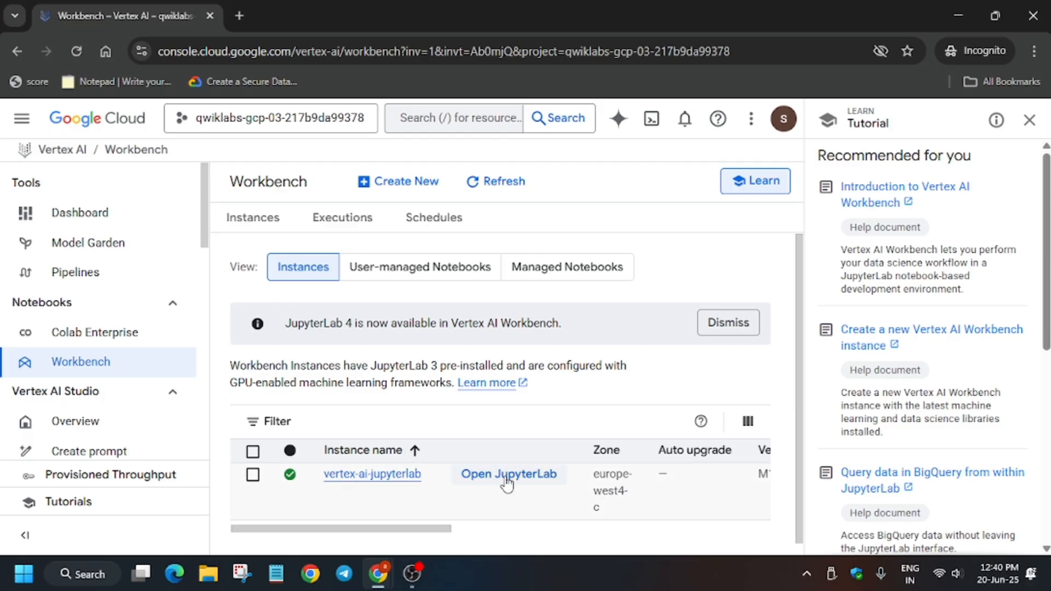
Launch the vertex-ai-jupyterlab instance in JupyterLab in a new browser tab.
left_click(509, 474)
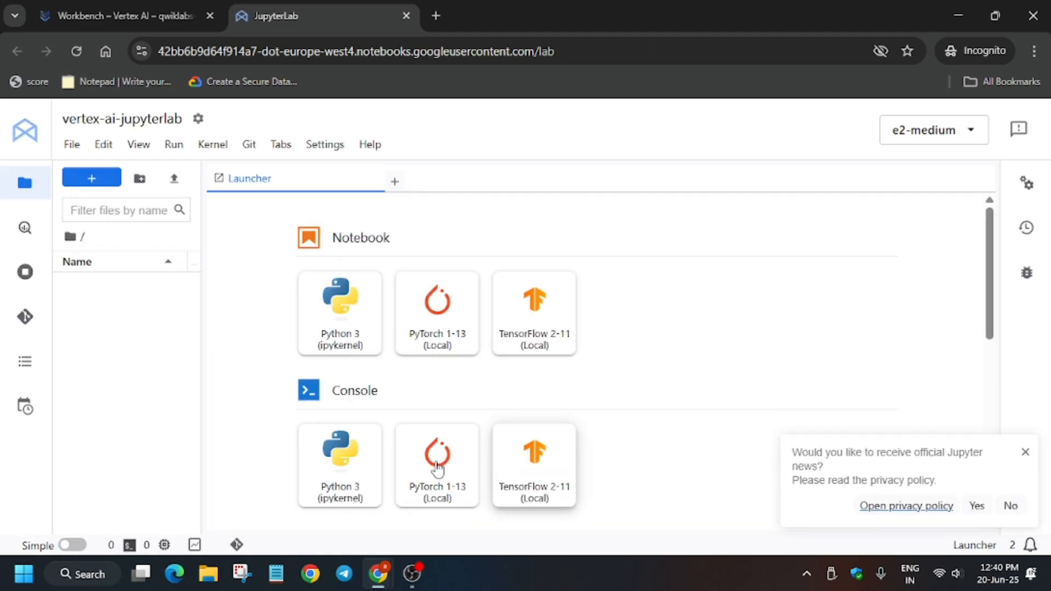
mouse_move(136, 335)
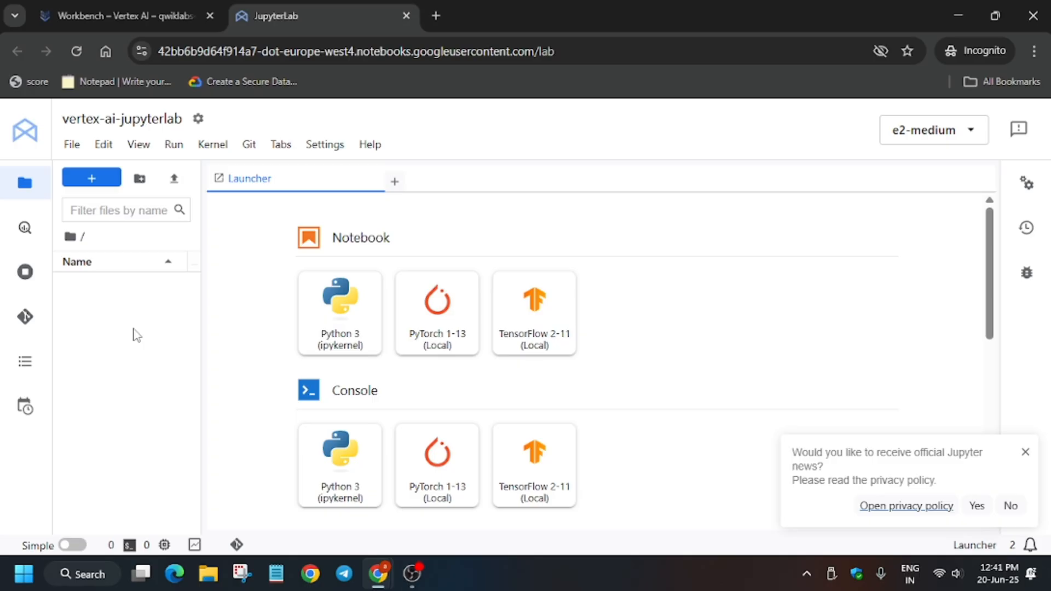
mouse_move(114, 315)
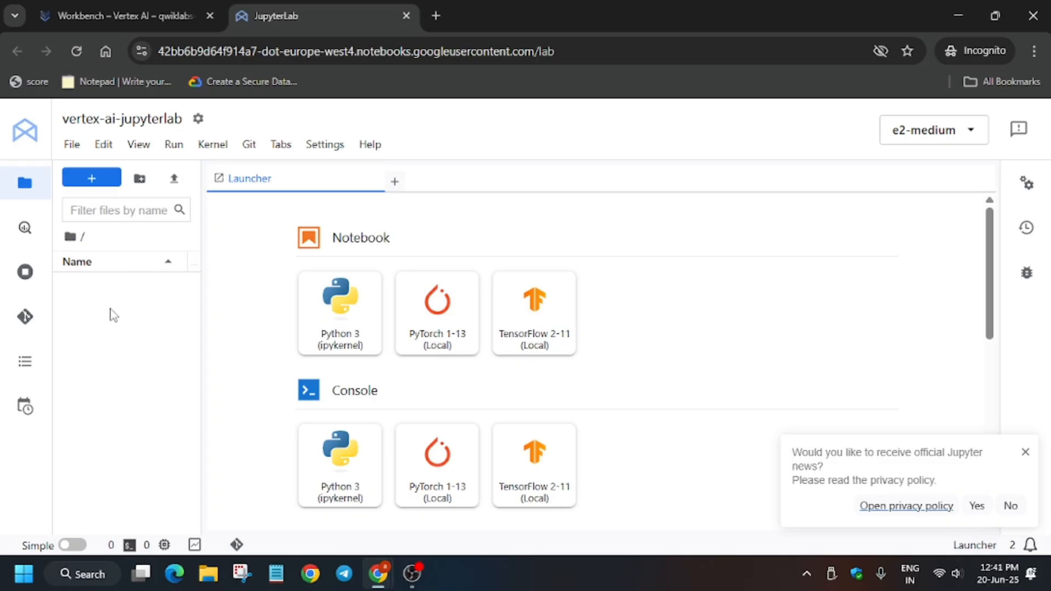
mouse_move(283, 249)
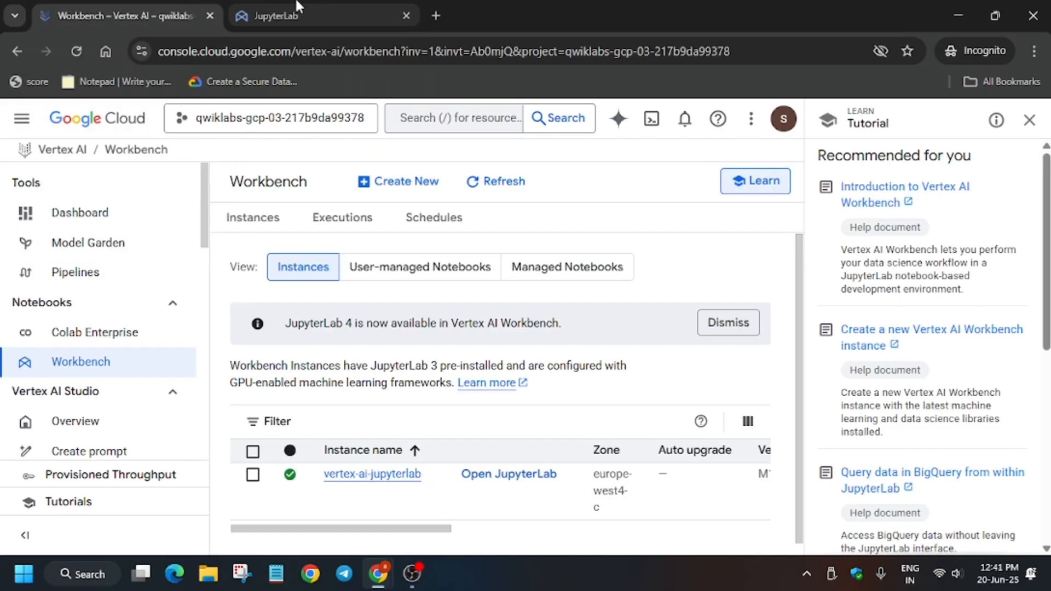
Close JupyterLab and the tutorial panel, reset vertex-ai-jupyterlab, and reopen it in JupyterLab.
left_click(406, 15)
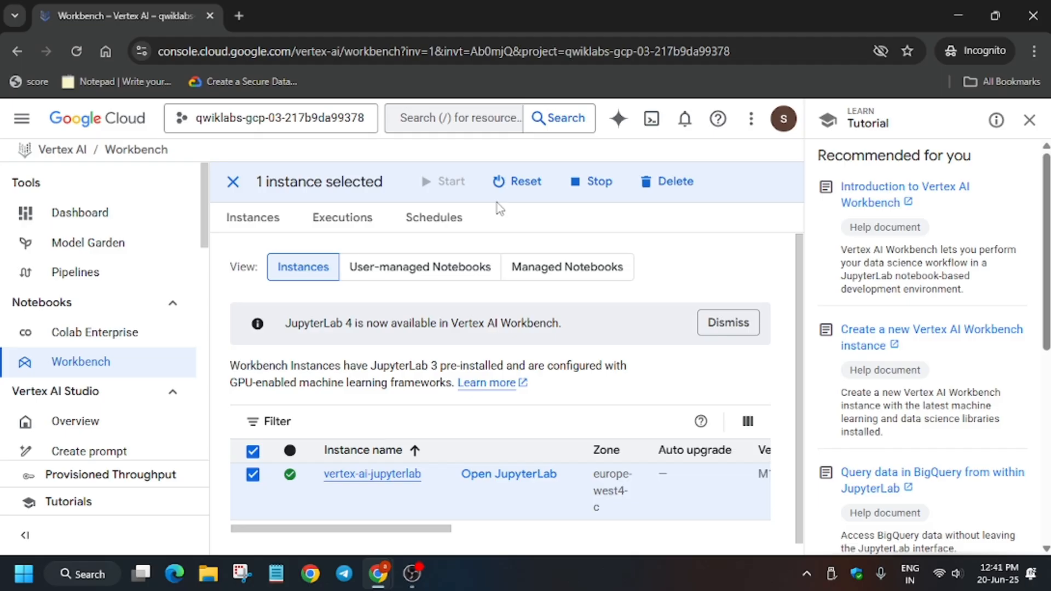
mouse_move(517, 181)
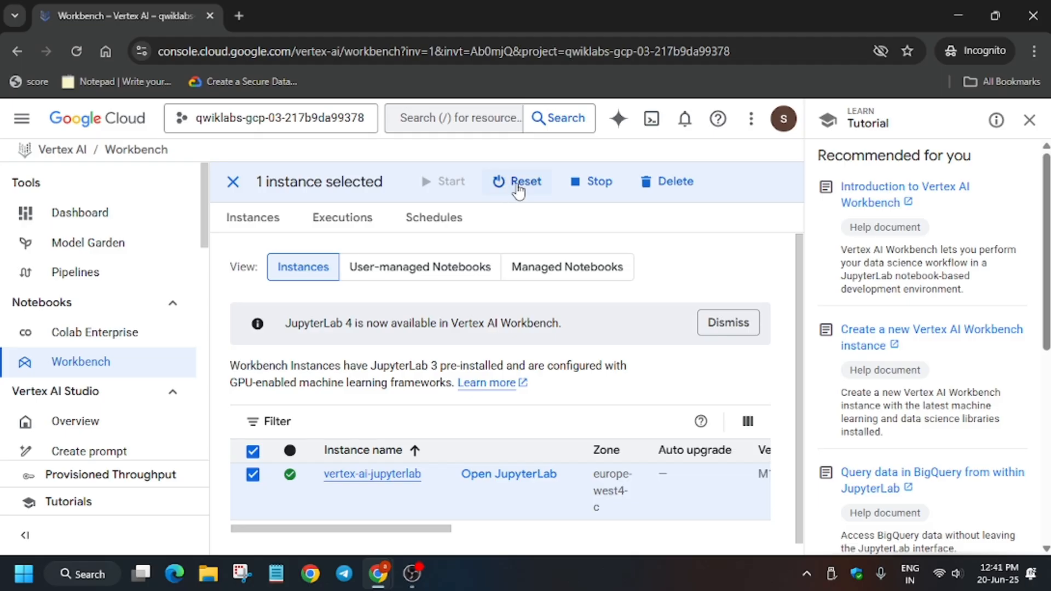
mouse_move(1031, 120)
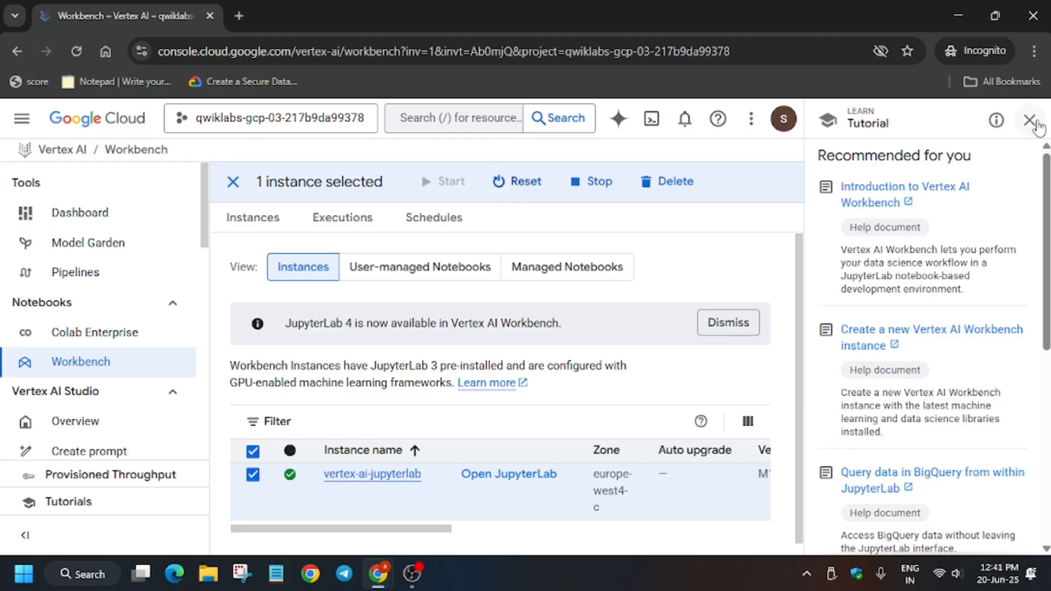
left_click(1034, 120)
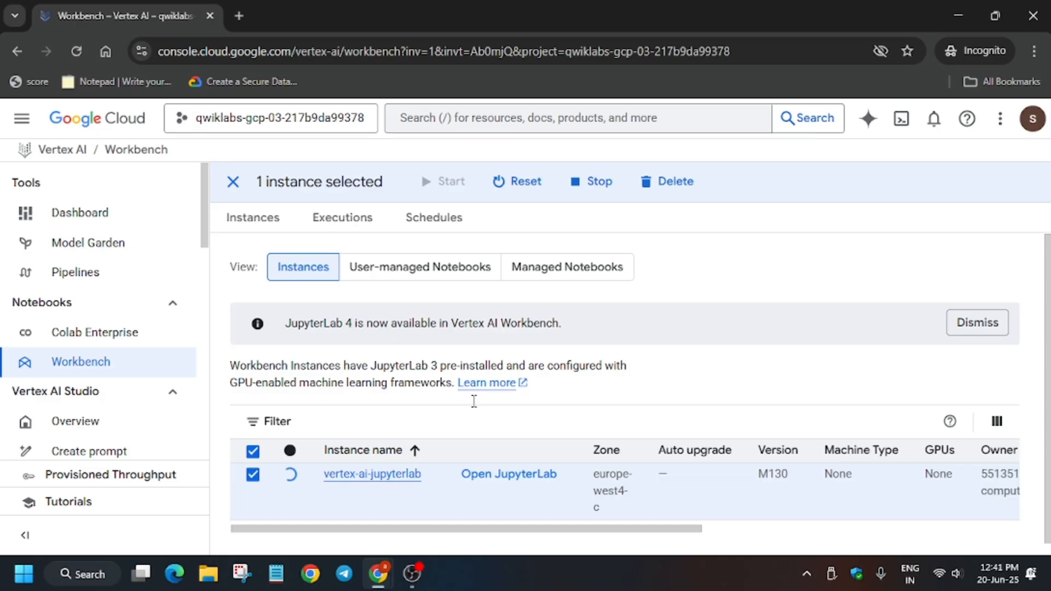
left_click(233, 182)
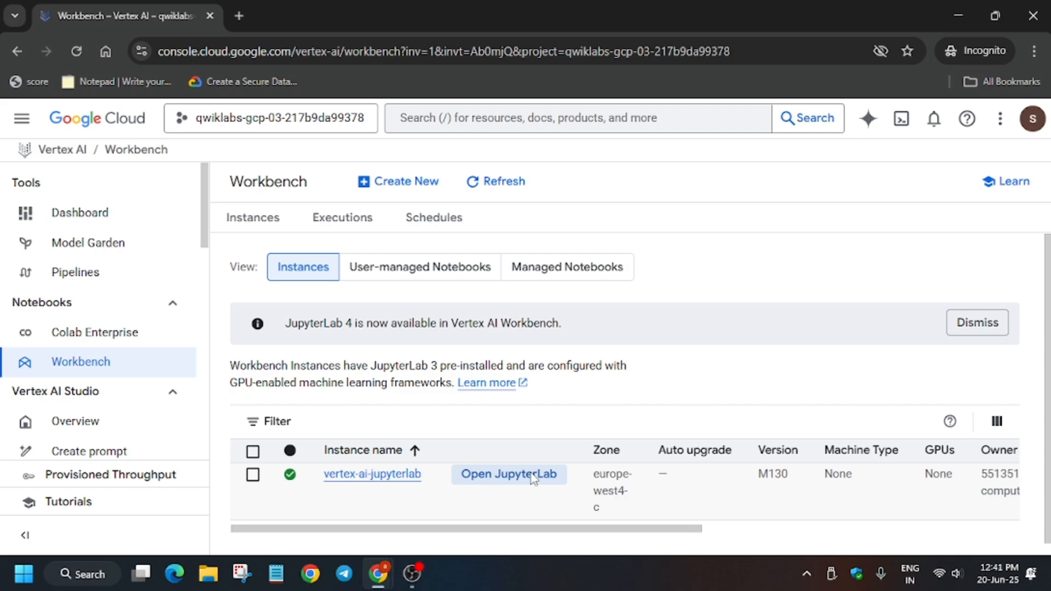
left_click(509, 475)
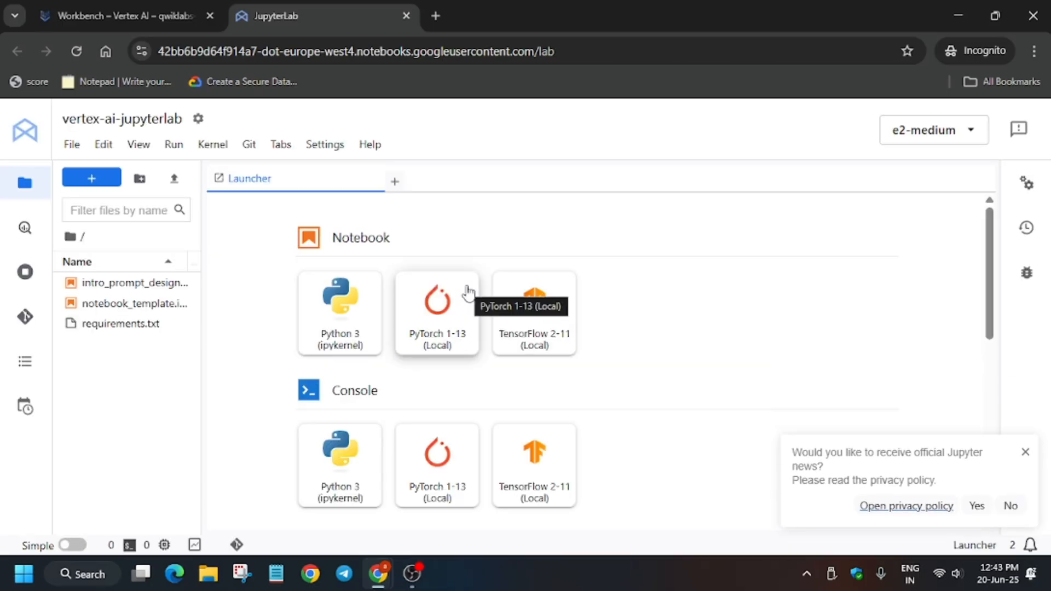
mouse_move(90, 283)
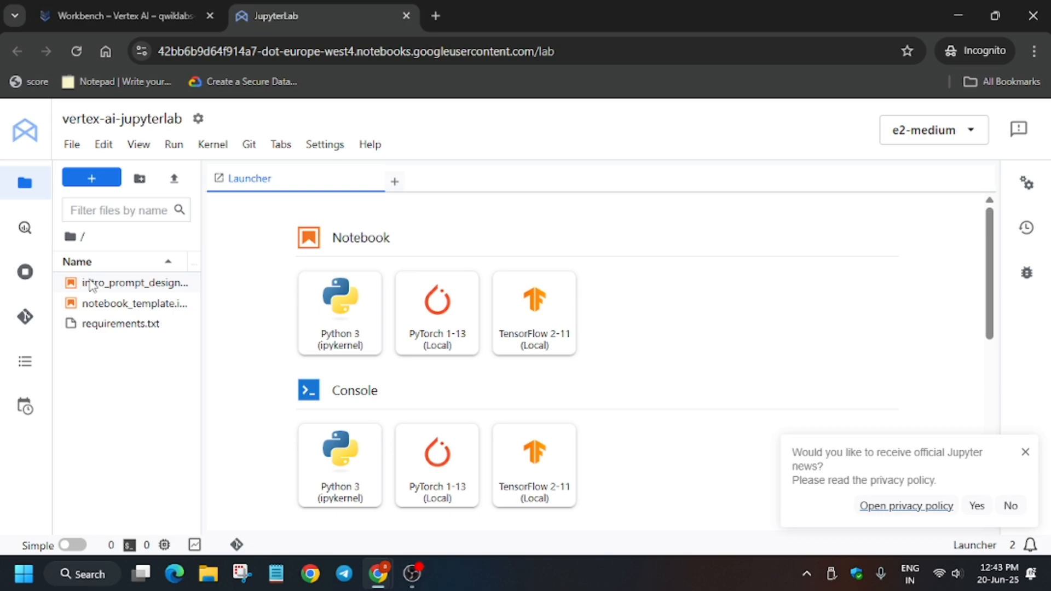
Open the intro_prompt_design-v2.0.0 notebook from the JupyterLab file browser.
double_click(133, 283)
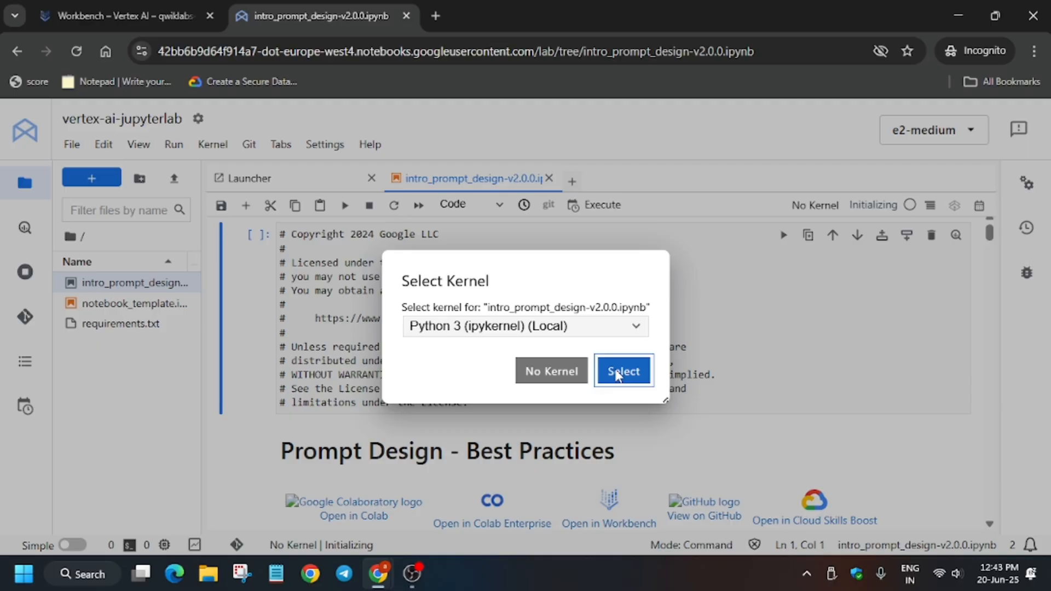
Start the notebook on the Python 3 (ipykernel) kernel and copy the lab's Project ID.
left_click(622, 371)
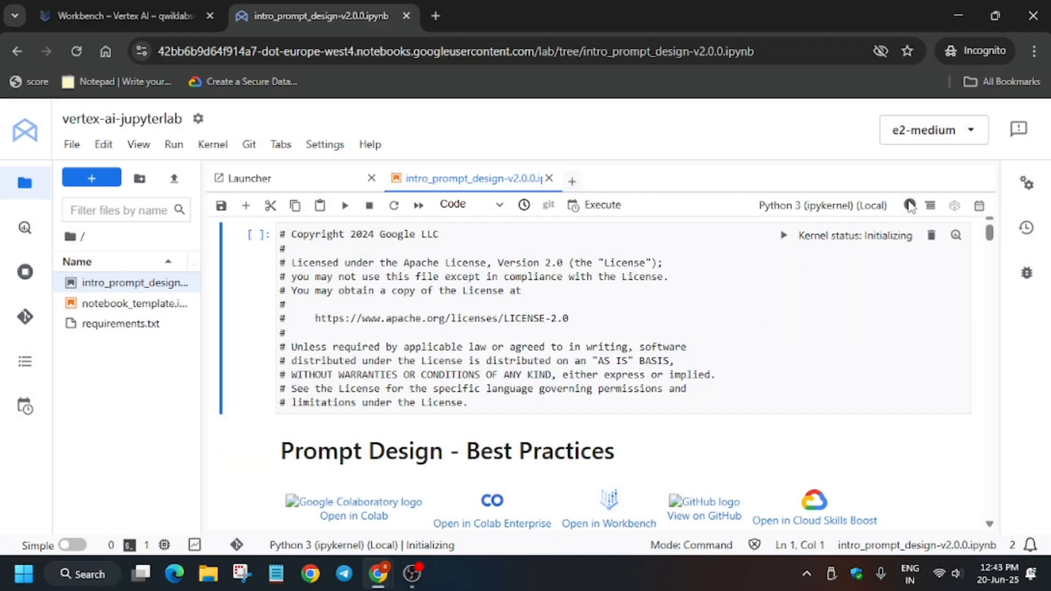
mouse_move(910, 209)
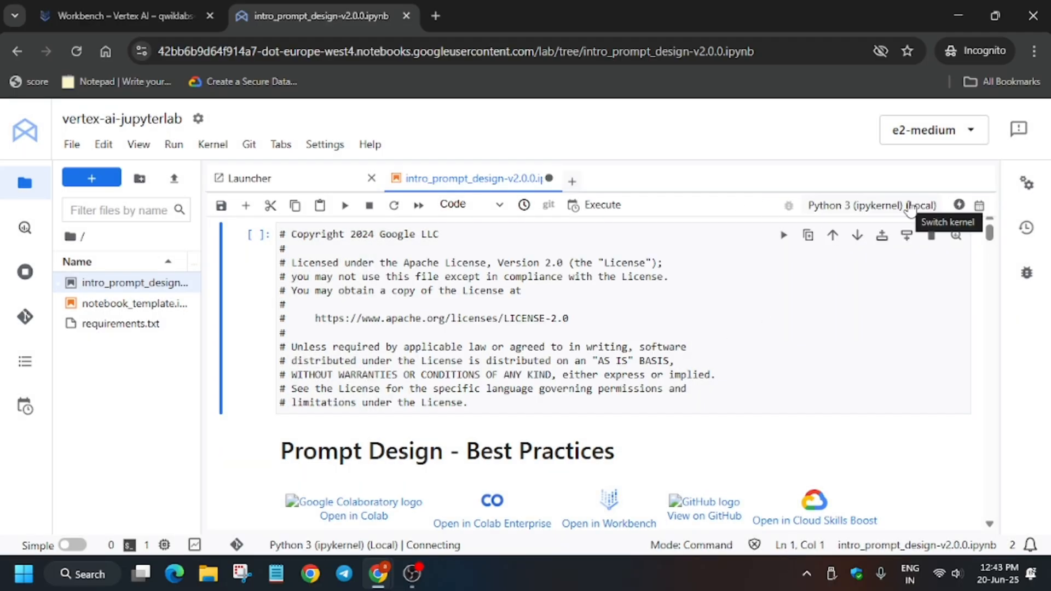
mouse_move(959, 208)
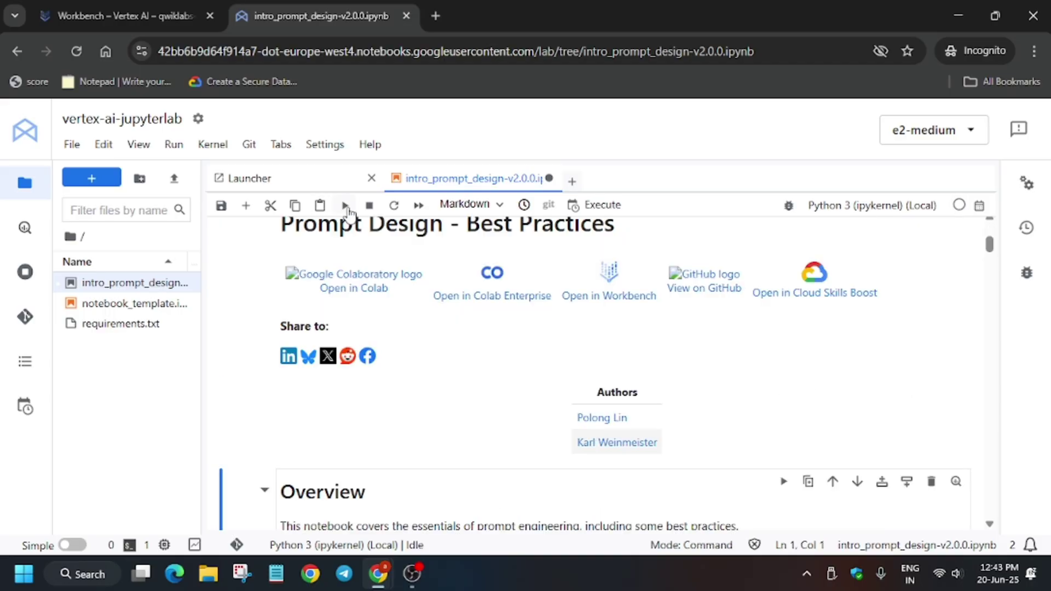
scroll("down", 3)
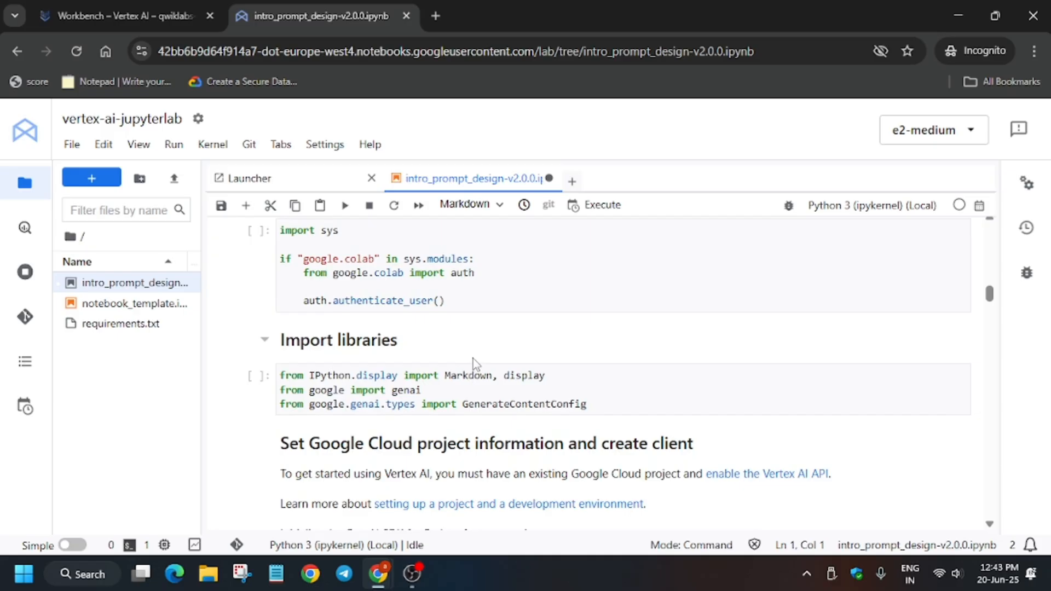
scroll("down", 3)
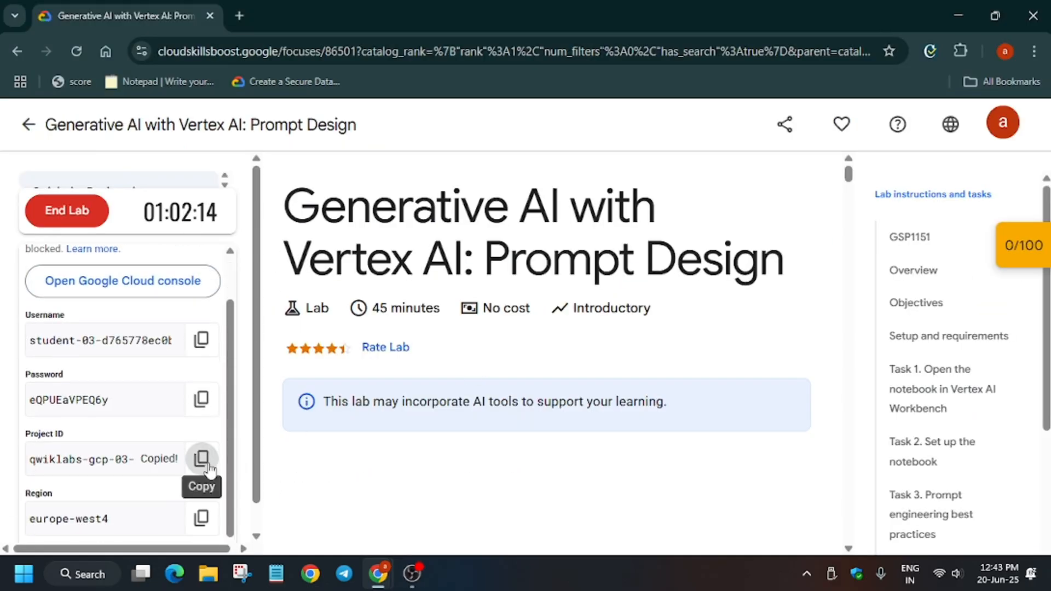
Set PROJECT_ID to qwiklabs-gcp-03-217b9da99378 and LOCATION to europe-west4.
left_click(322, 16)
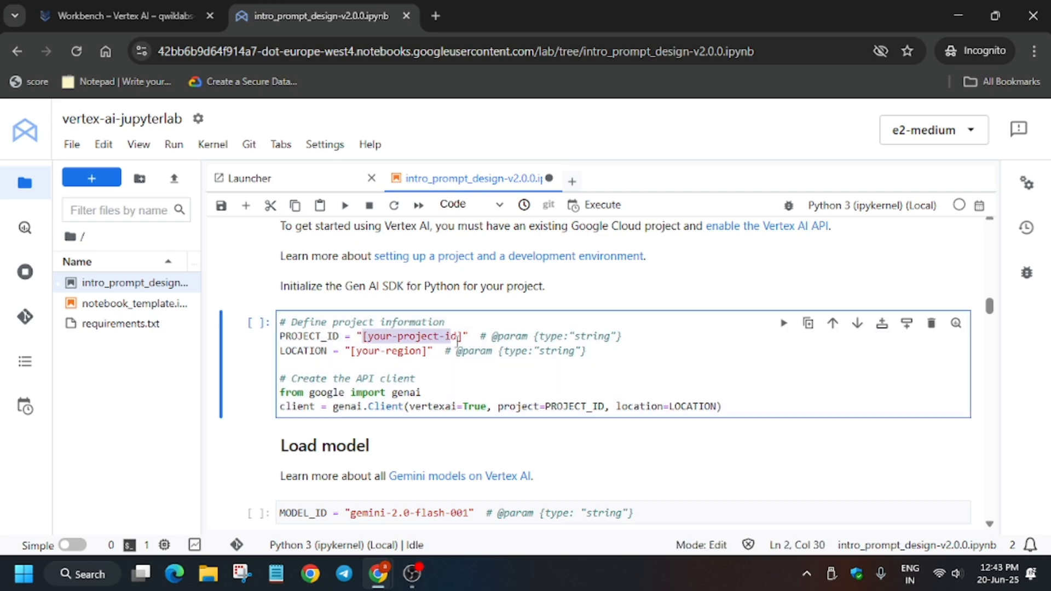
type("qwiklabs-gcp-03-217b9da99378")
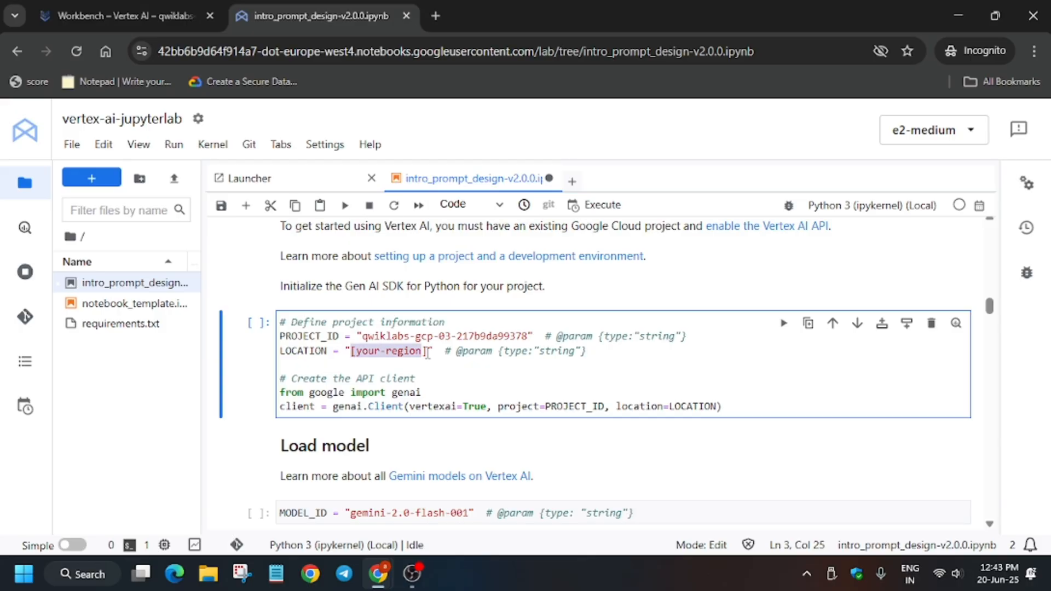
type("europe-west4")
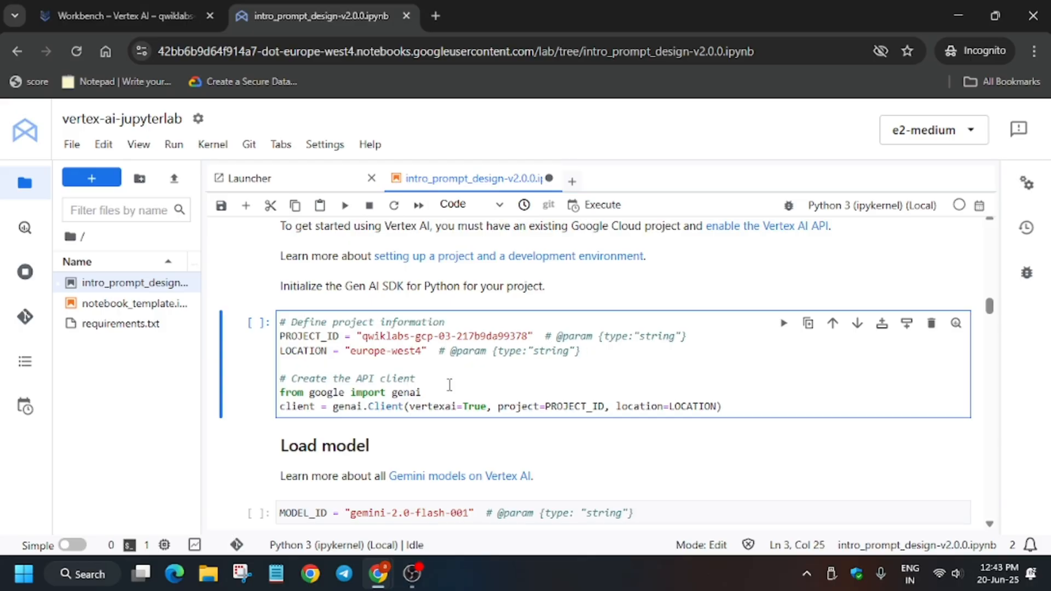
scroll("up", 3)
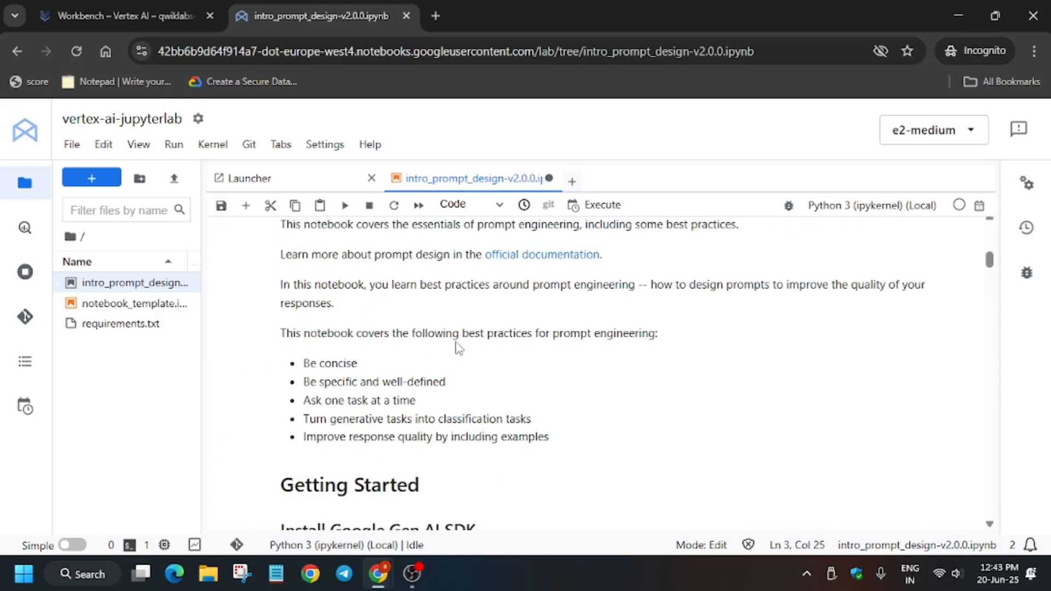
Run the %pip Gen AI SDK install cell, then the kernel restart cell.
scroll("down", 3)
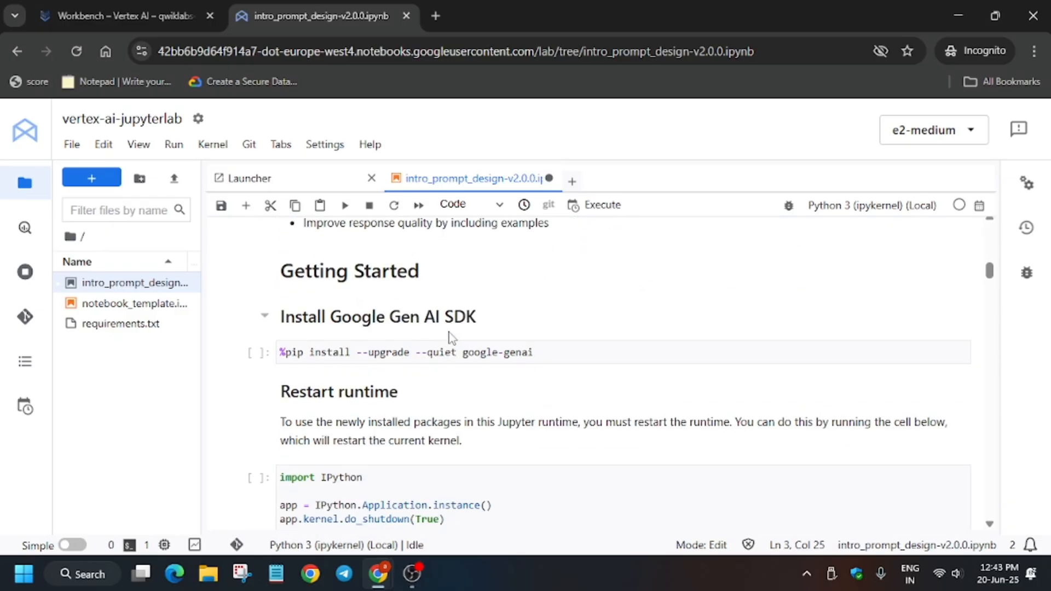
left_click(345, 206)
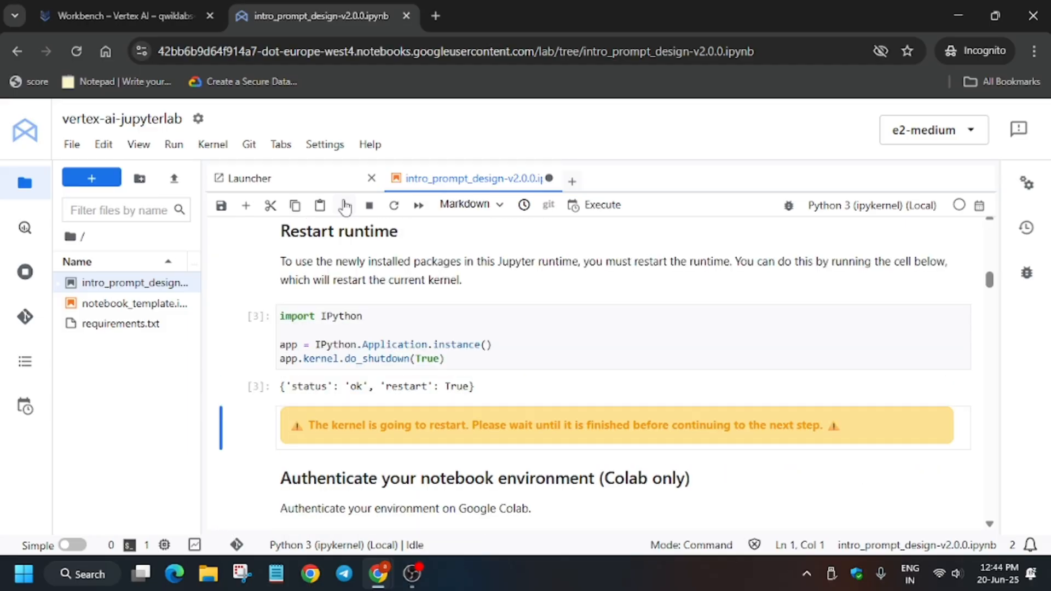
left_click(344, 205)
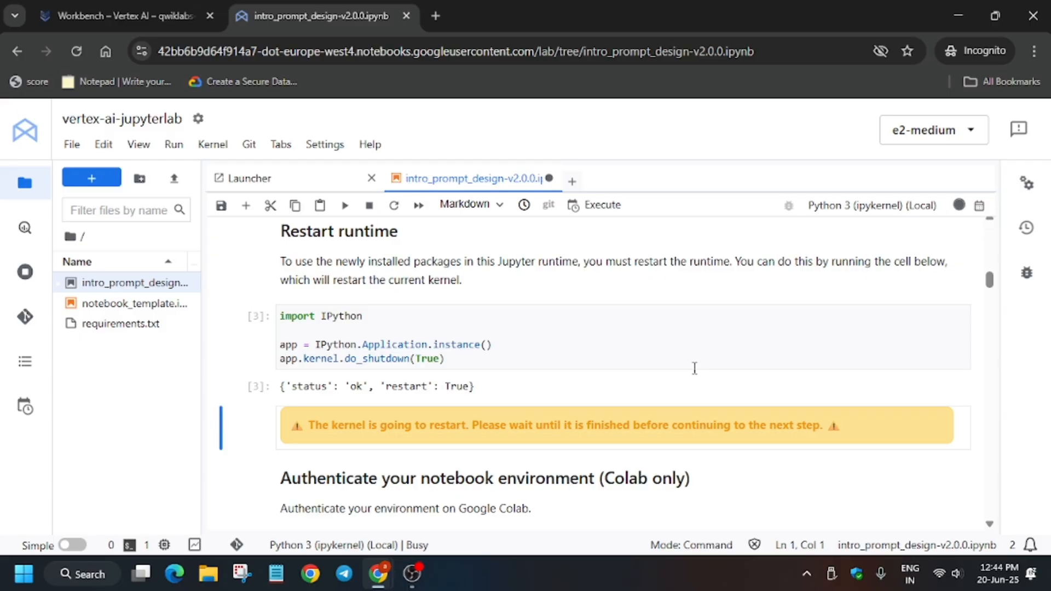
mouse_move(959, 205)
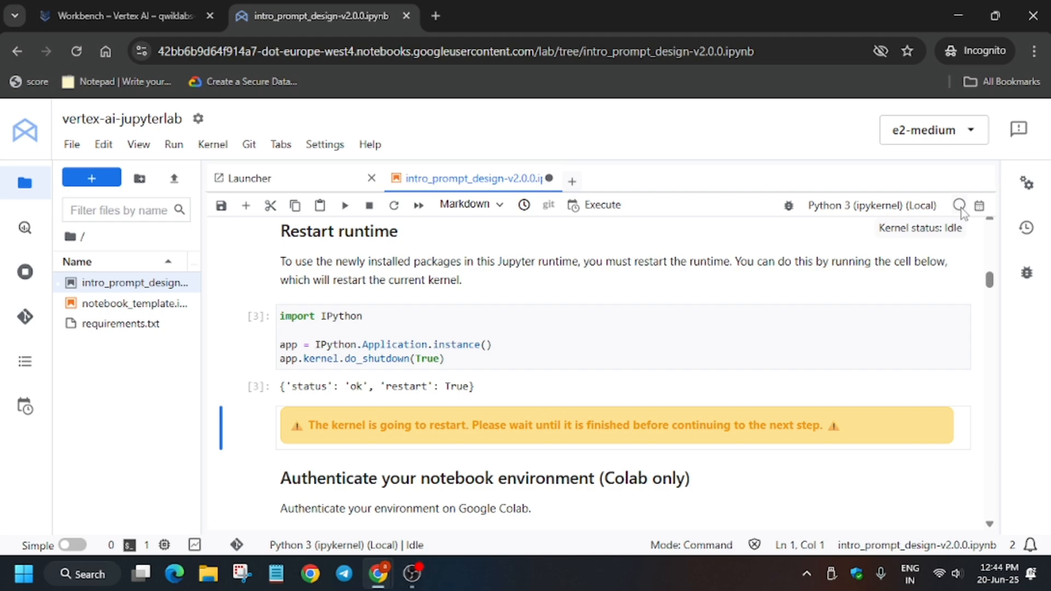
mouse_move(799, 320)
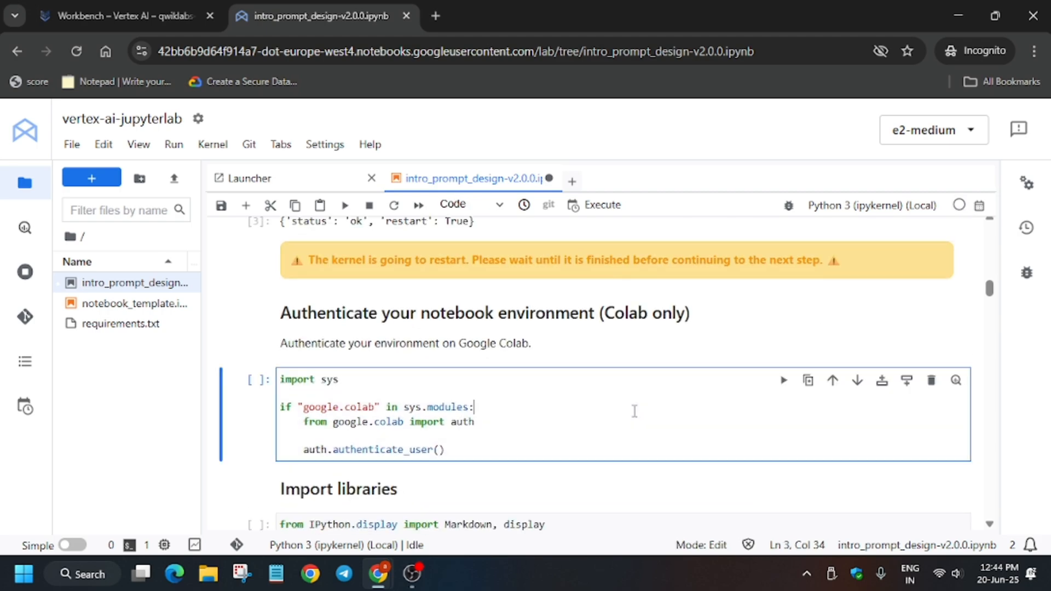
Run All Cells in the prompt design notebook from the Run menu.
left_click(173, 144)
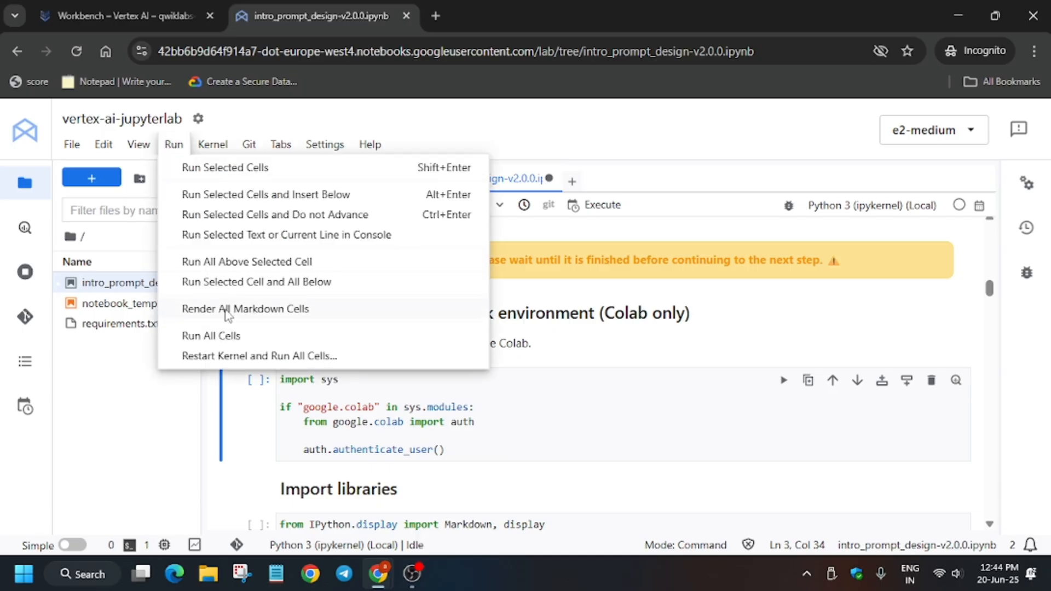
left_click(210, 335)
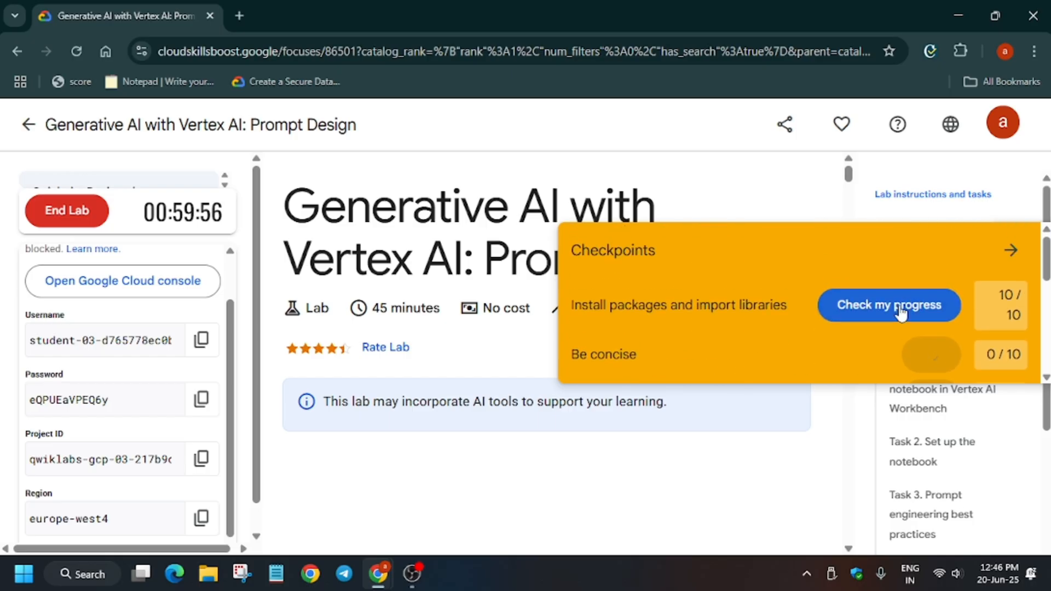
Verify the generative tasks output variability checkpoint and reload the lab page.
scroll("down", 3)
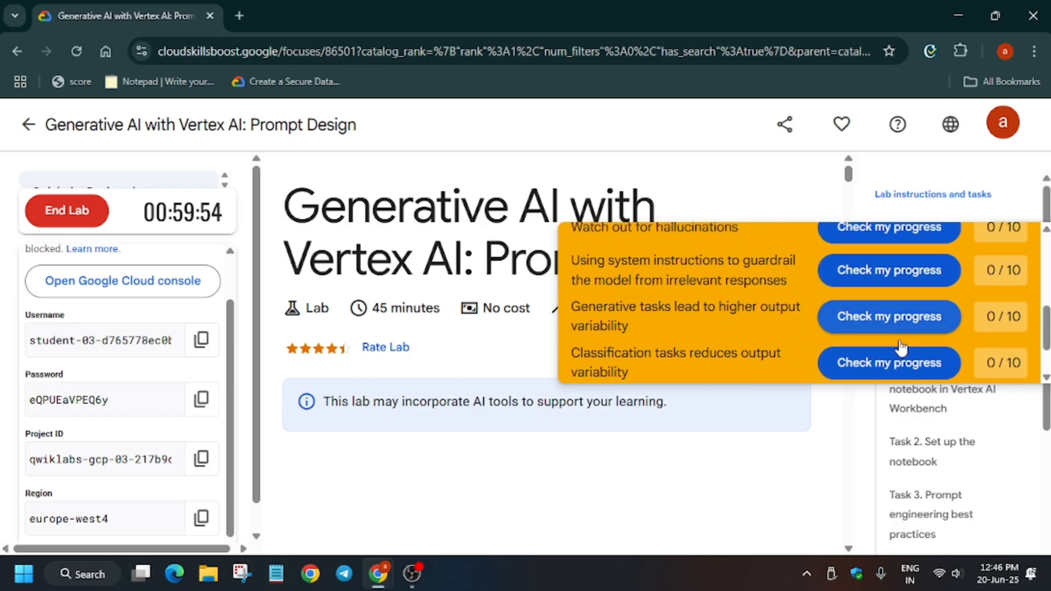
left_click(76, 52)
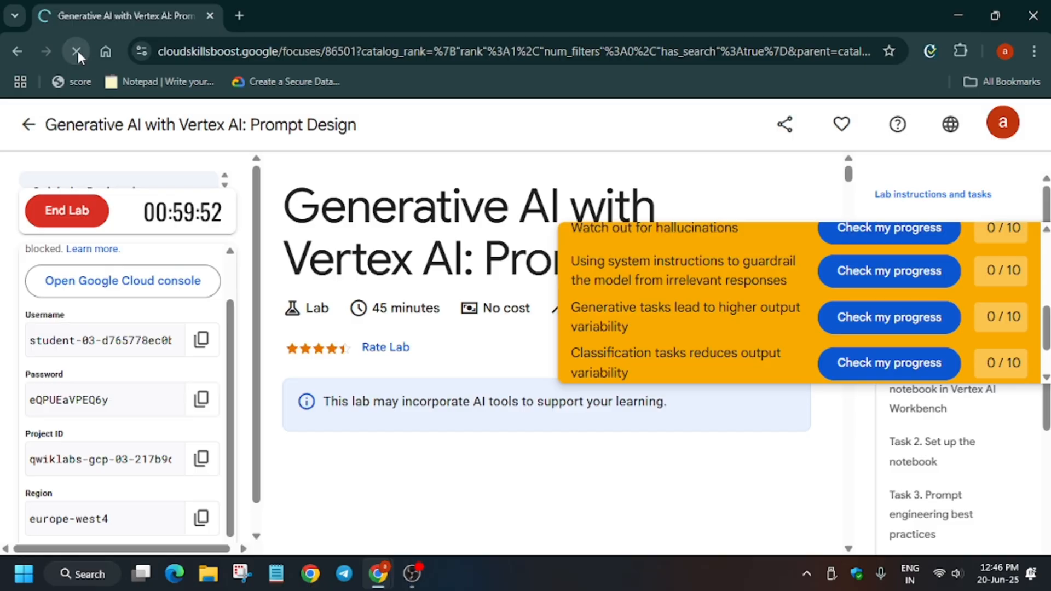
mouse_move(77, 51)
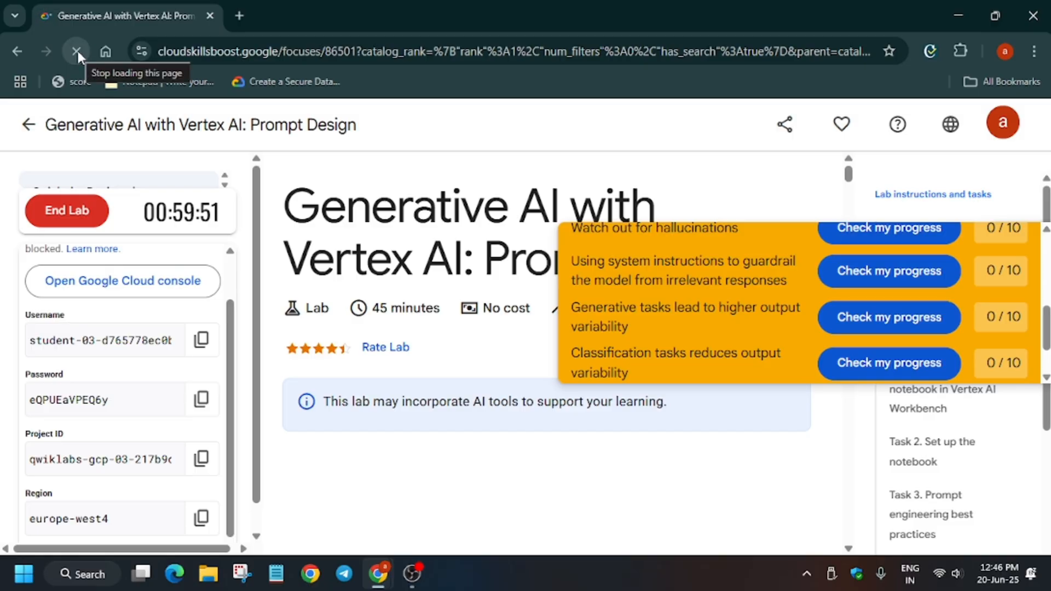
left_click(76, 51)
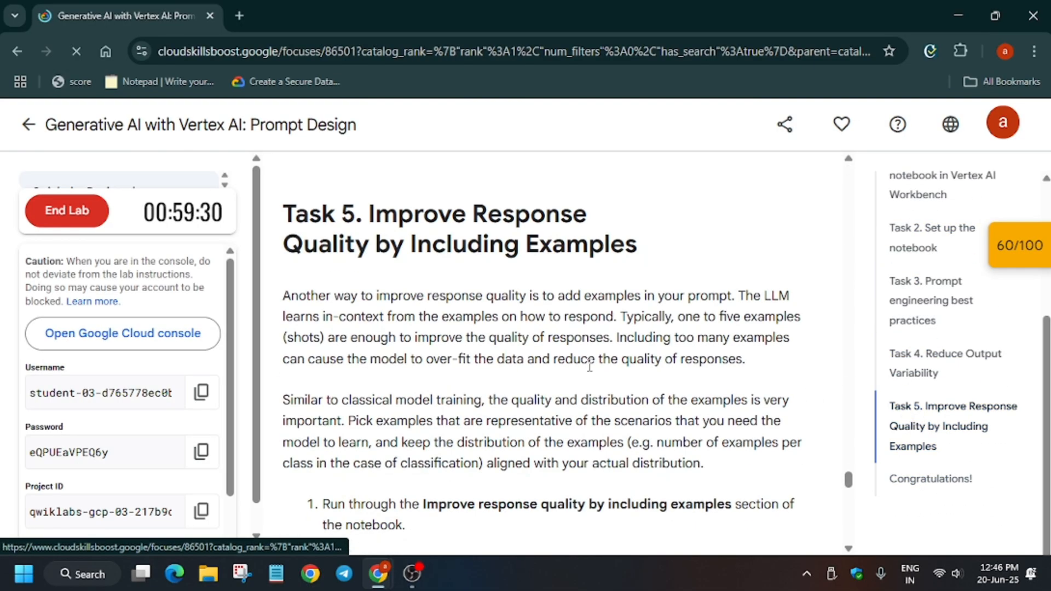
Verify the 'Improve response quality by including examples' checkpoint, reaching 100/100.
scroll("up", 3)
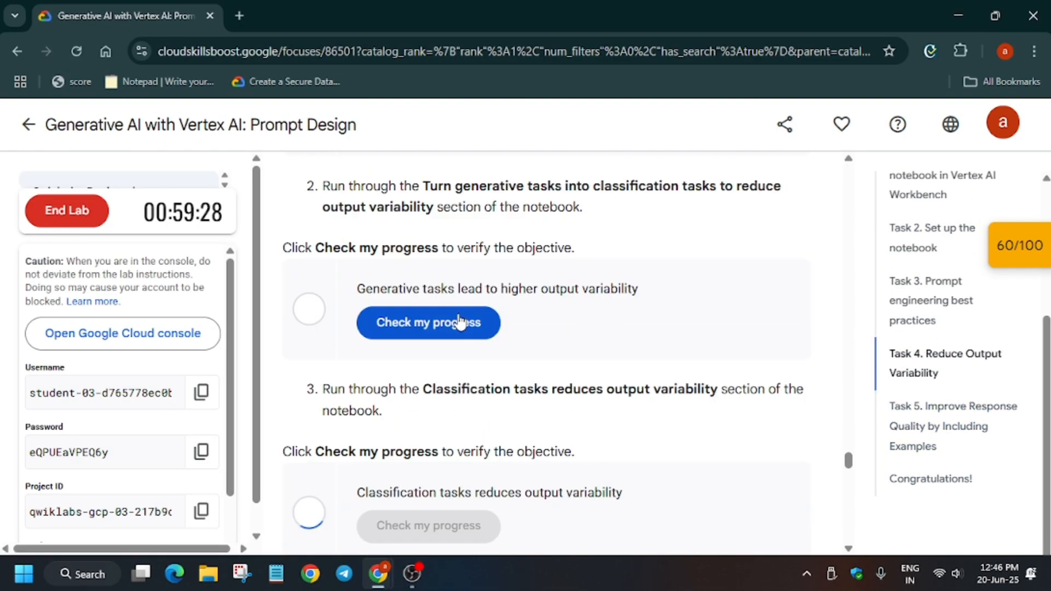
scroll("down", 3)
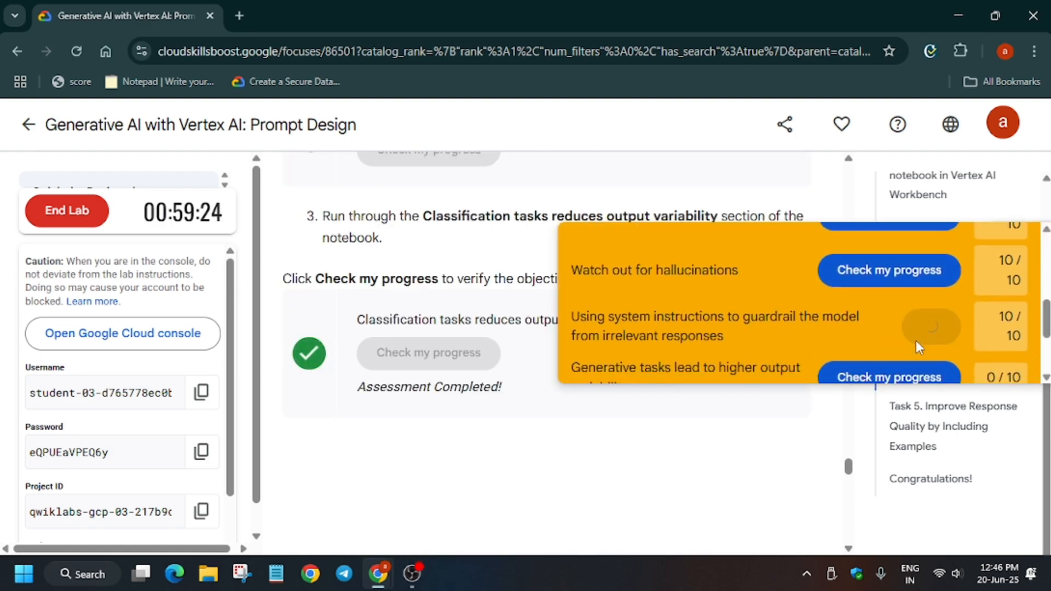
scroll("up", 3)
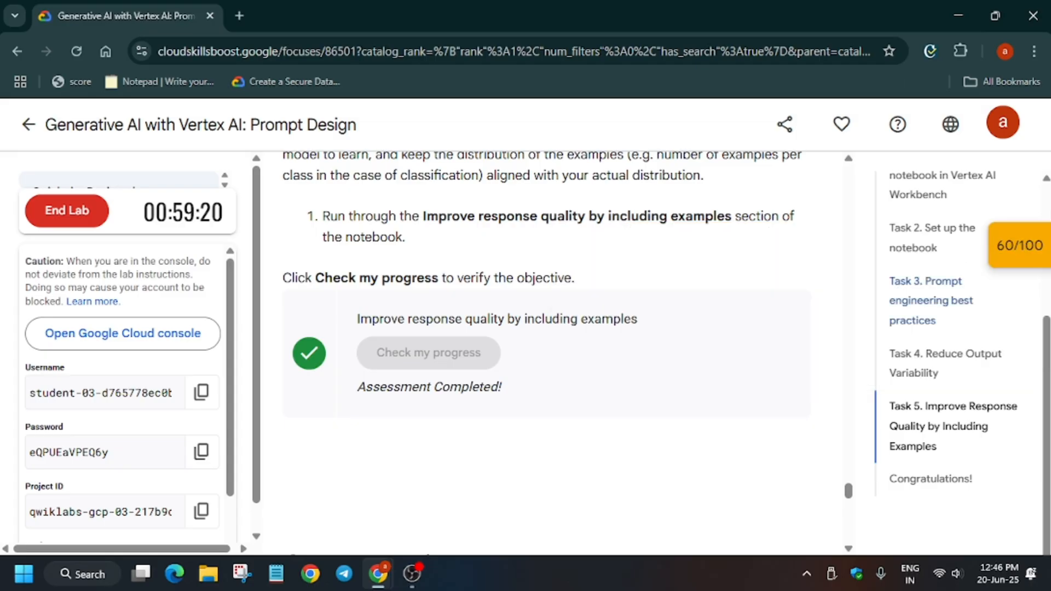
left_click(428, 353)
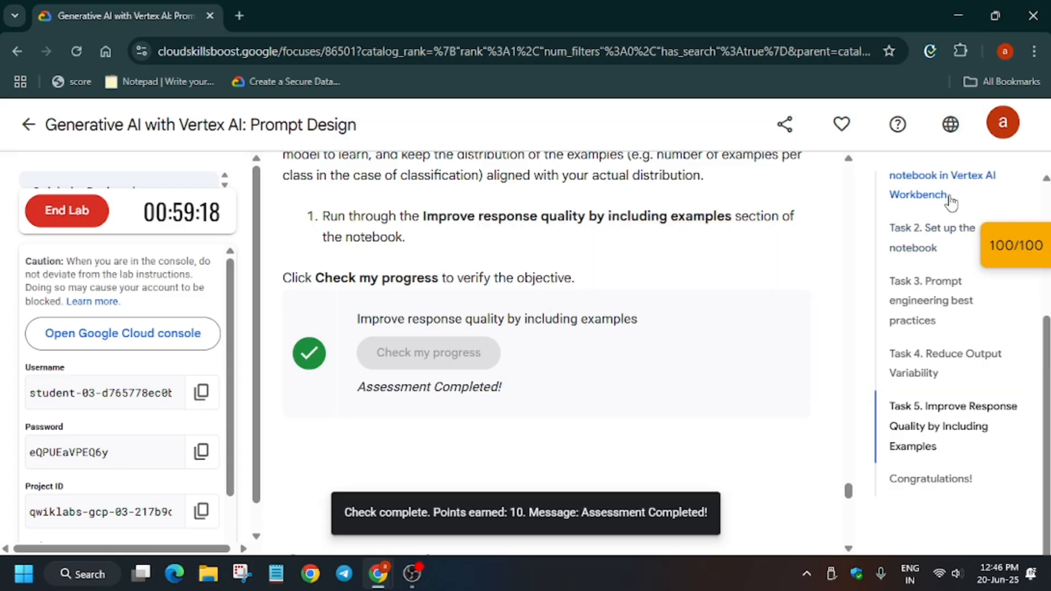